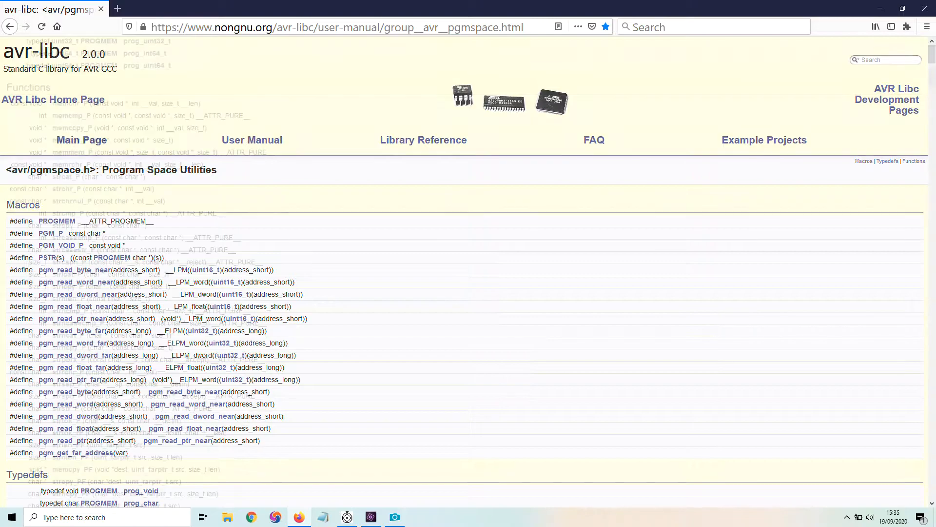
Scroll the avr-libc pgmspace.h page down to the Functions section listing program-space string functions
scroll("down", 3)
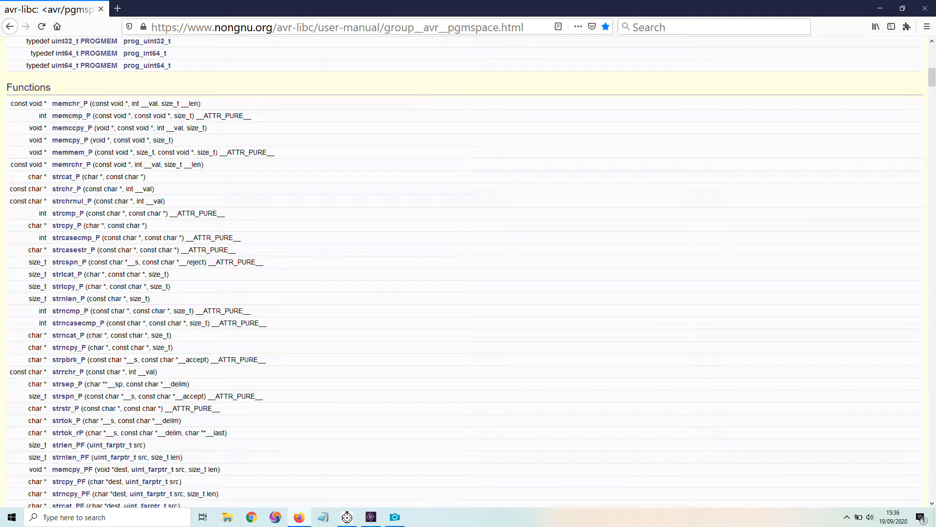
left_click(395, 517)
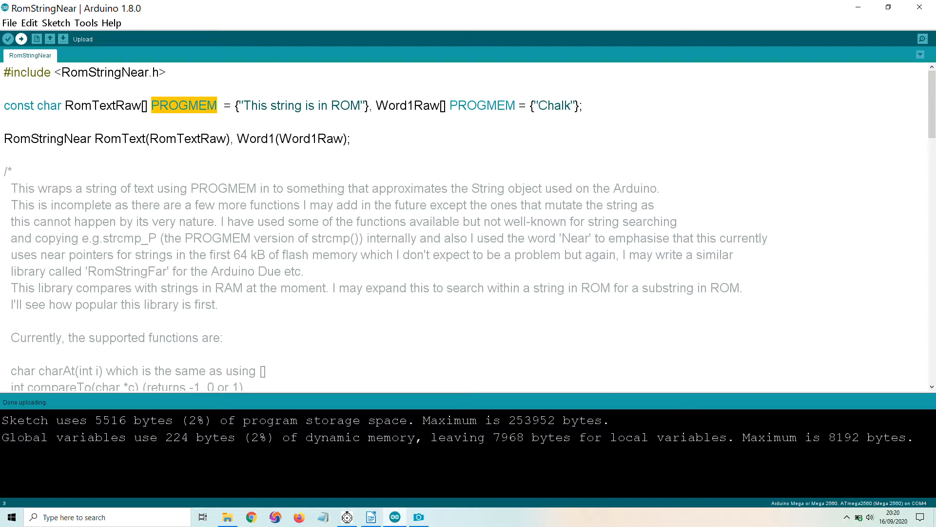
Highlight the RomStringNear class name in the sketch's ROM string declarations
double_click(47, 138)
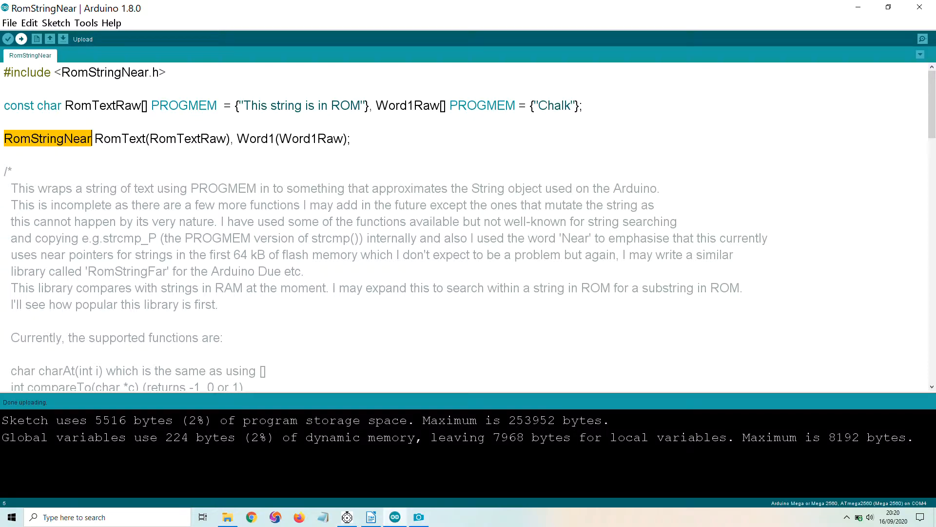
Bring setup() into view, showing the loop printing RomText's length and each character
scroll("down", 3)
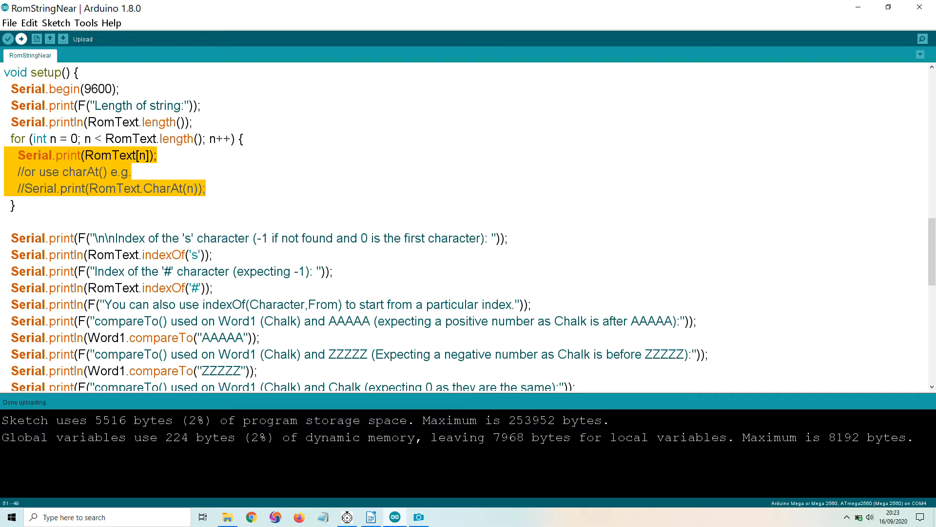
Scroll through the compareTo(), equals(), lastIndexOf() and substring(5, 11) calls in setup()
scroll("down", 3)
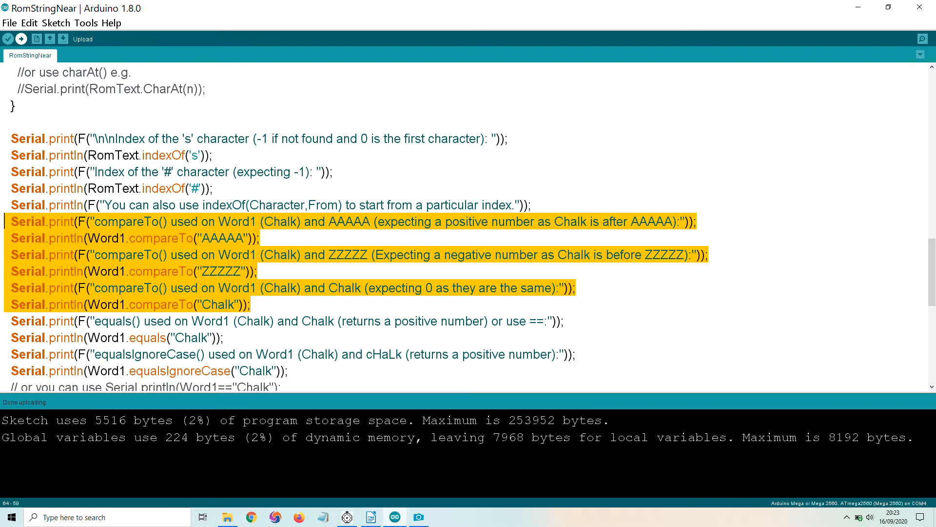
scroll("down", 3)
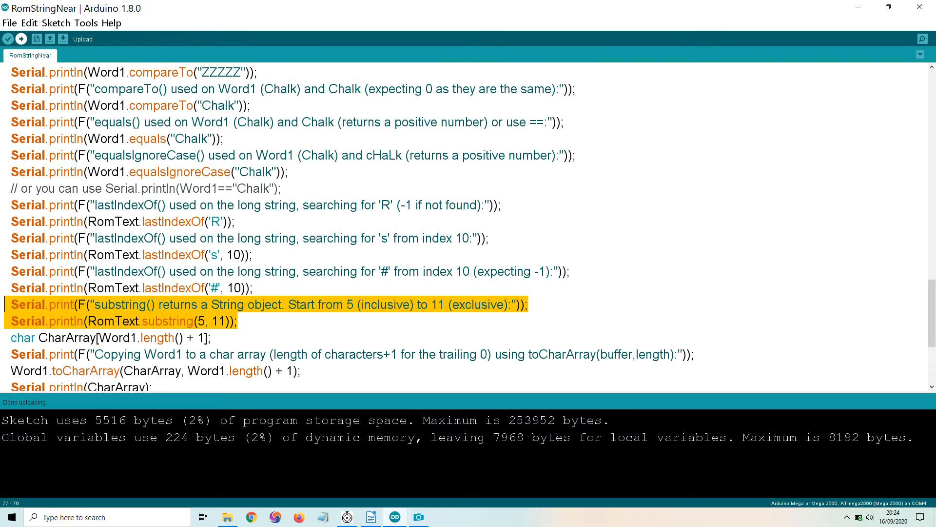
Review the toCharArray() and > / < comparison lines, then show the sketch's output in the Serial Monitor
scroll("down", 3)
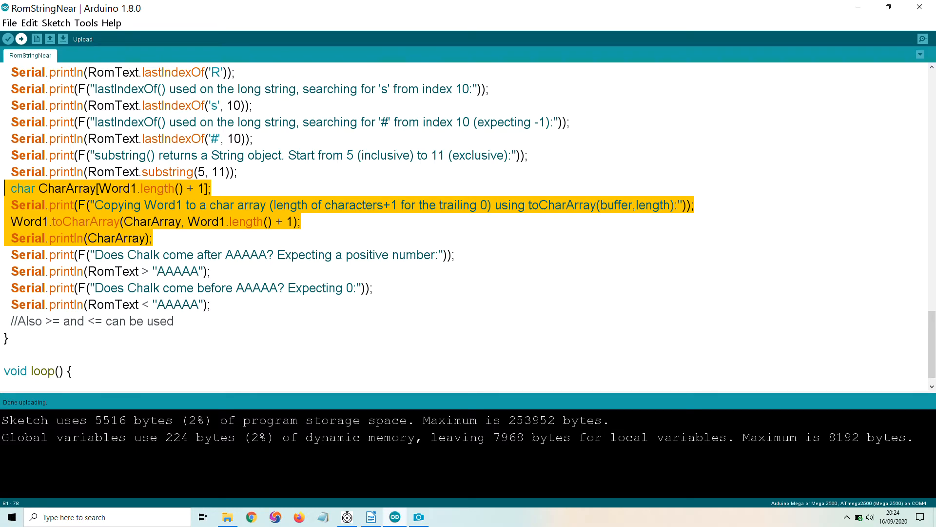
left_click(923, 38)
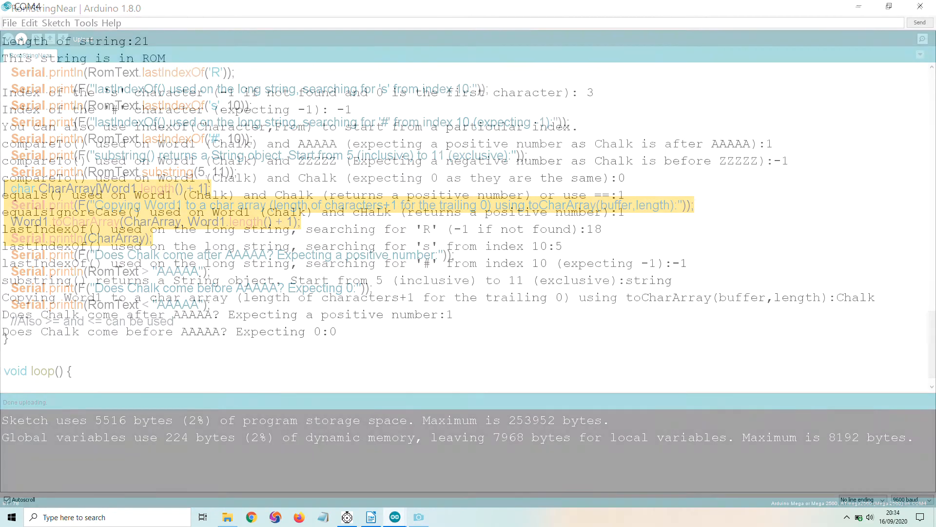